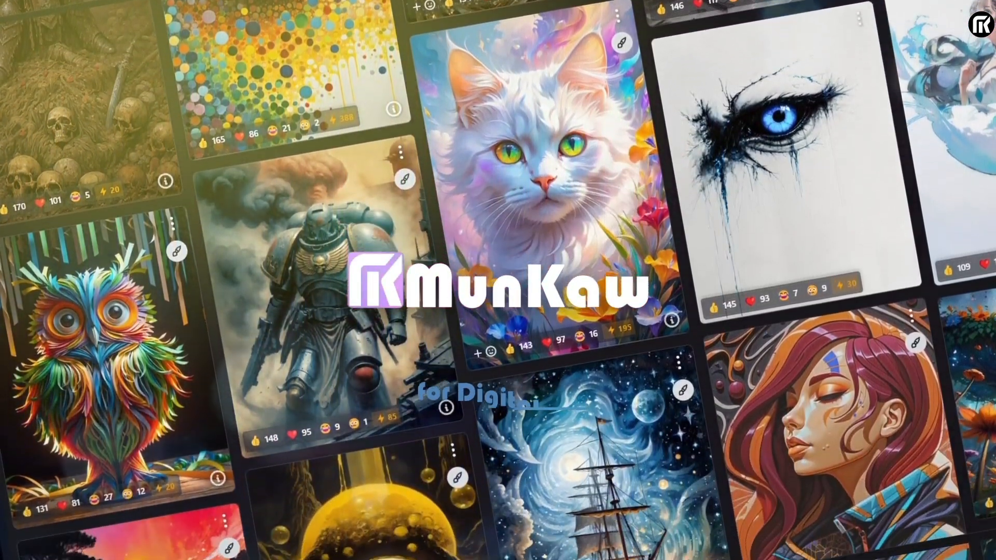
Scroll and select on the ComfyUI canvas before checking the installed nodes.
{"action": "scroll", "scroll_direction": "down", "scroll_amount": 3}
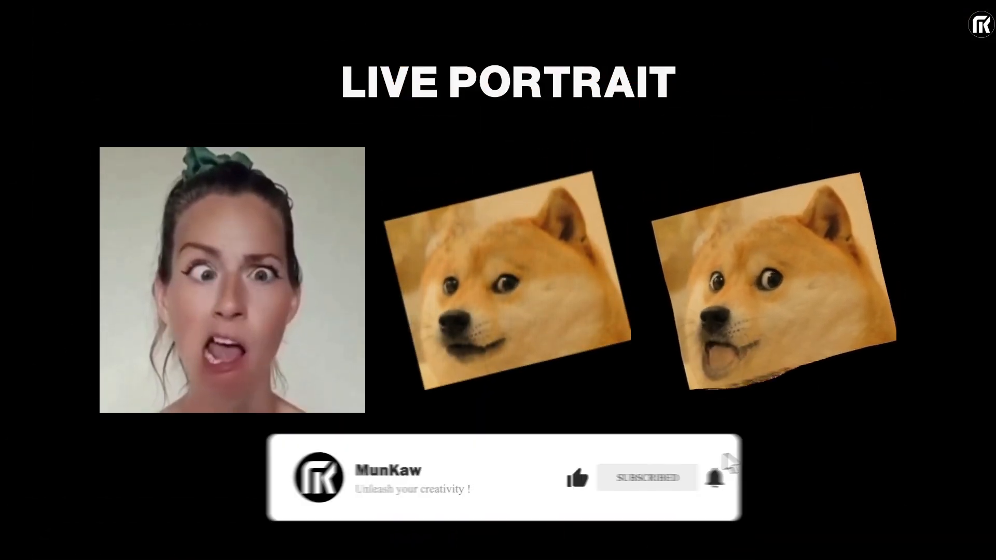
{"action": "left_click", "coordinate": [647, 478]}
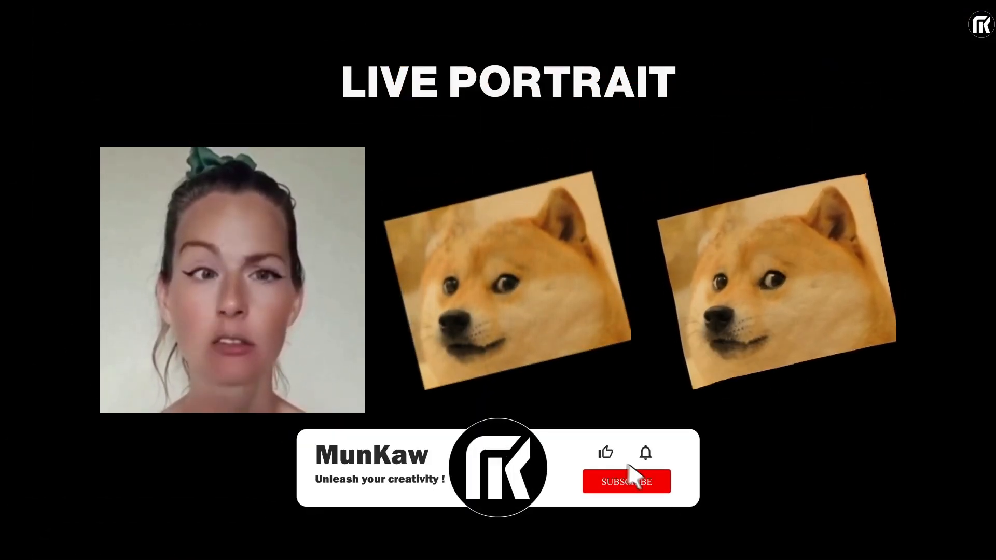
{"action": "left_click", "coordinate": [626, 480]}
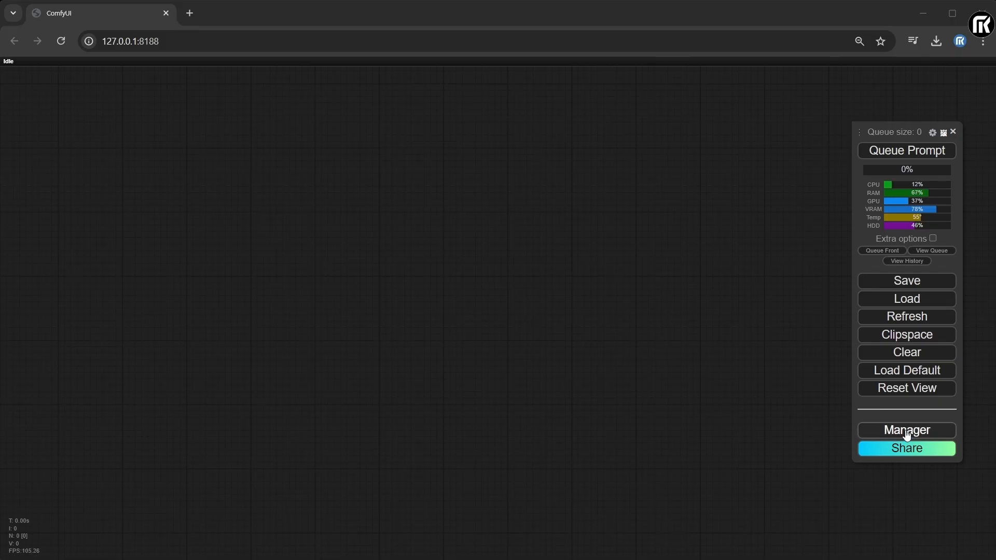
Search the custom node manager for 'advanced live' to confirm AdvancedLivePortrait is installed, then close it.
{"action": "left_click", "coordinate": [907, 429]}
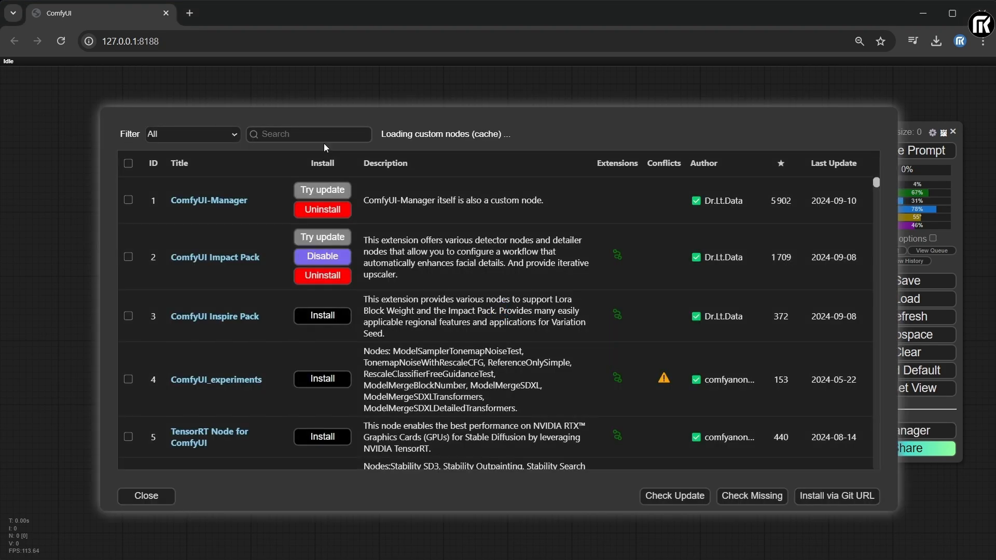
{"action": "type", "text": "advanced live"}
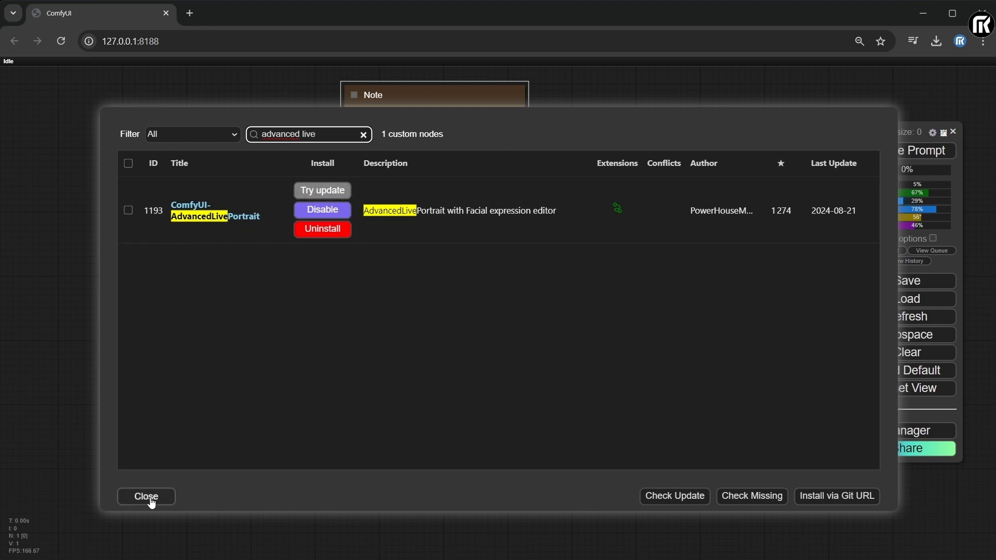
{"action": "left_click", "coordinate": [146, 496]}
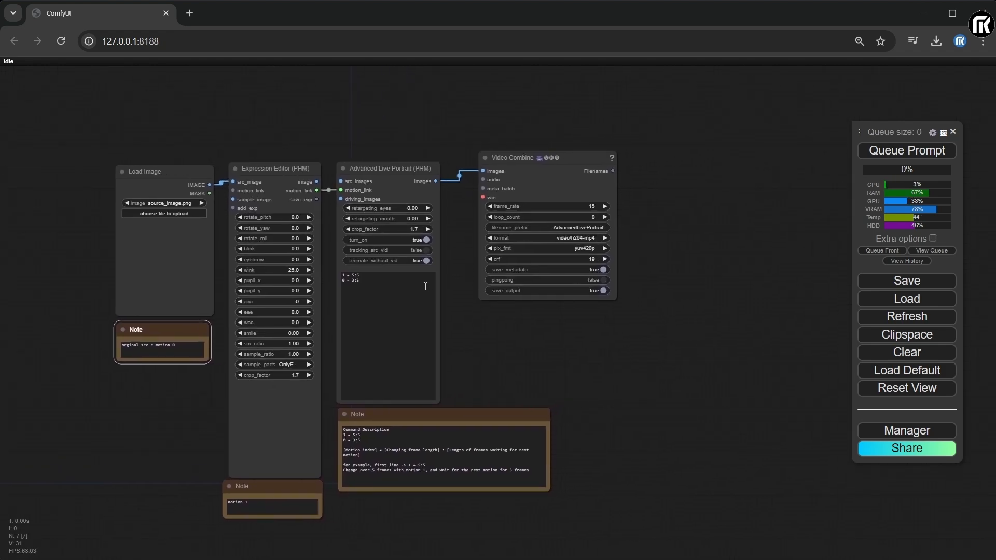
Load 3D face-01.jpg as source, raise aaa to 120 and queue the render.
{"action": "left_click", "coordinate": [164, 202]}
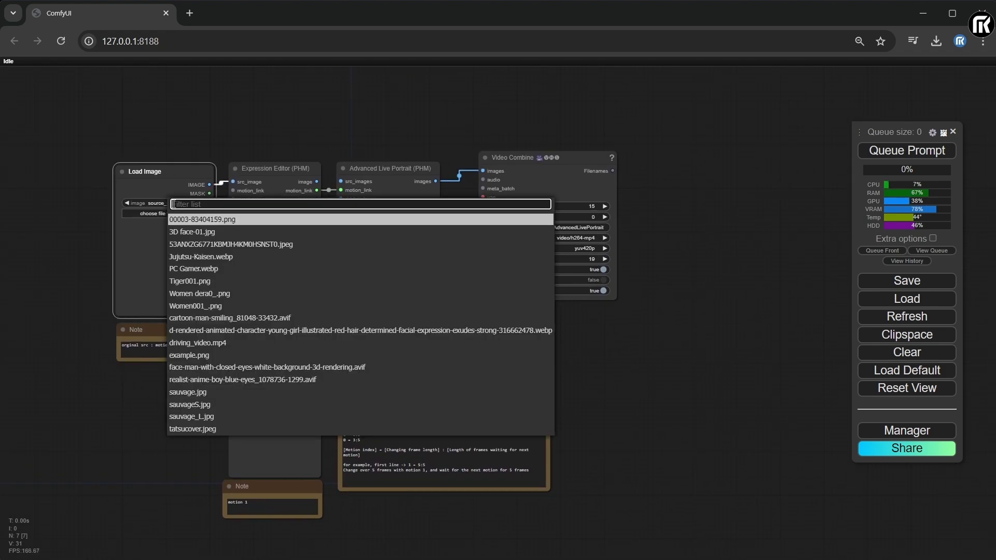
{"action": "left_click", "coordinate": [192, 232]}
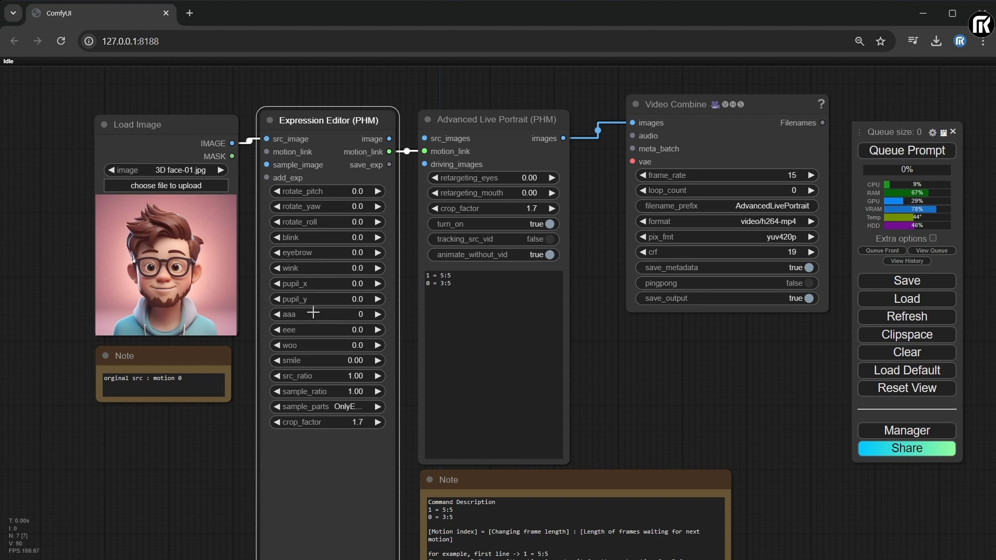
{"action": "left_click_drag", "start_coordinate": [326, 313], "coordinate": [416, 321]}
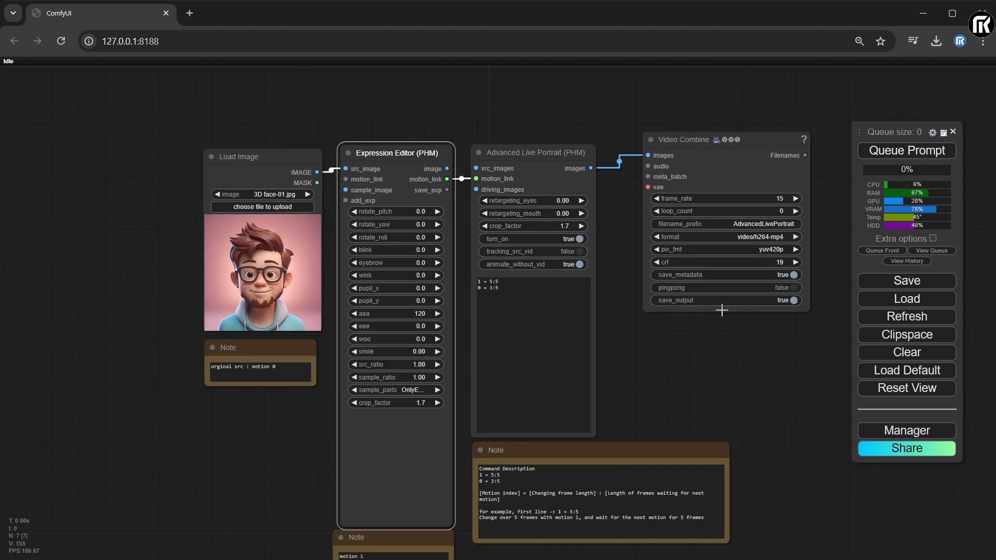
{"action": "left_click", "coordinate": [906, 150]}
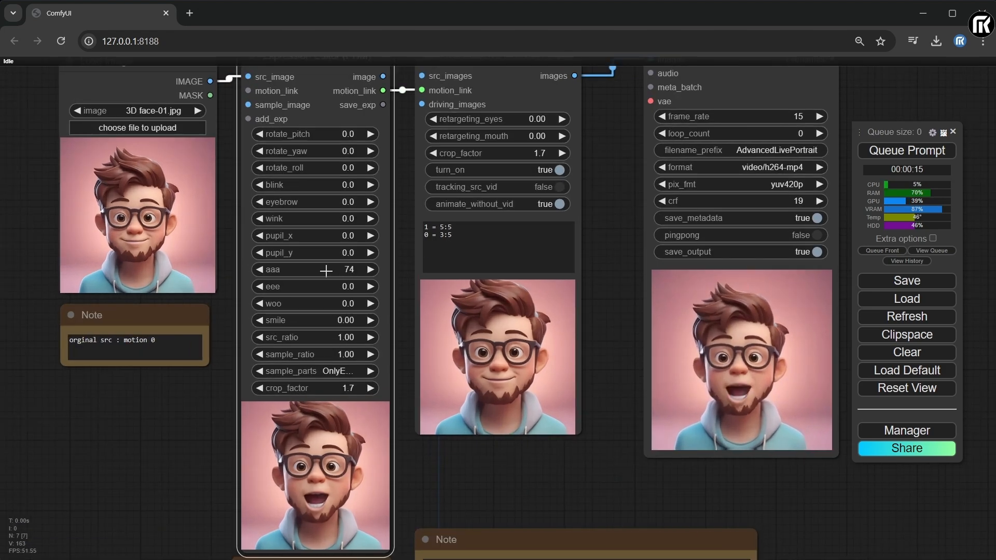
Reset aaa to 0 and render the face with eee at 15.
{"action": "double_click", "coordinate": [299, 269]}
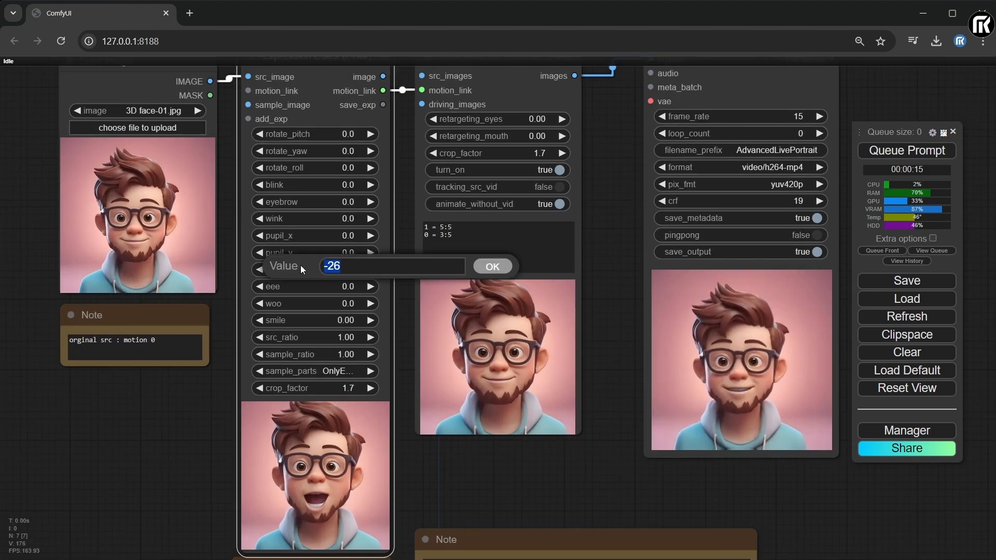
{"action": "left_click", "coordinate": [491, 266]}
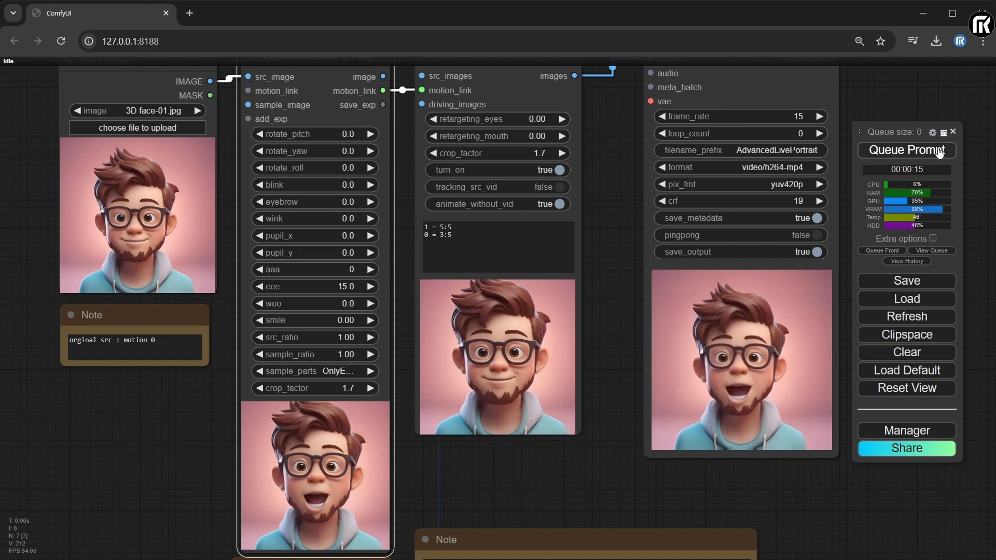
{"action": "left_click", "coordinate": [905, 149]}
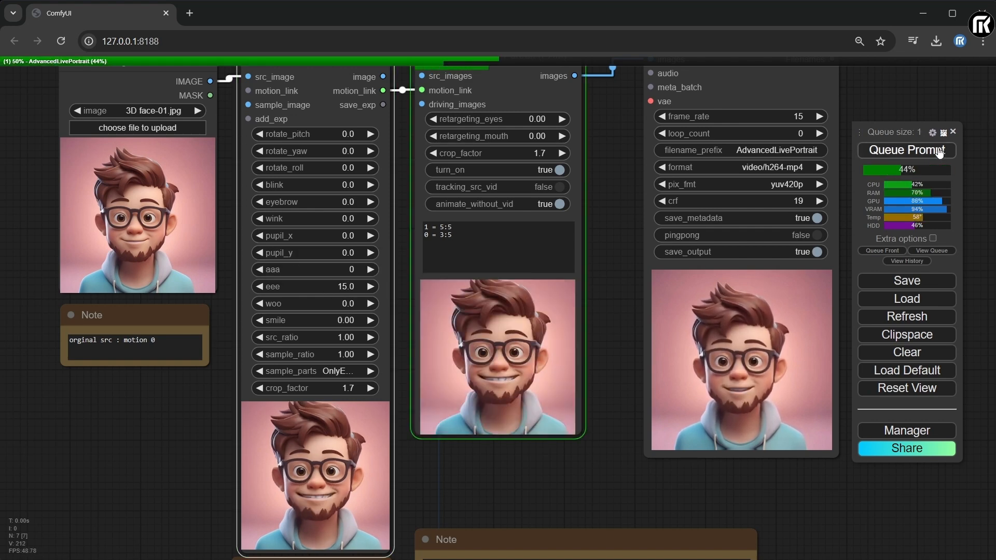
{"action": "left_click", "coordinate": [906, 149]}
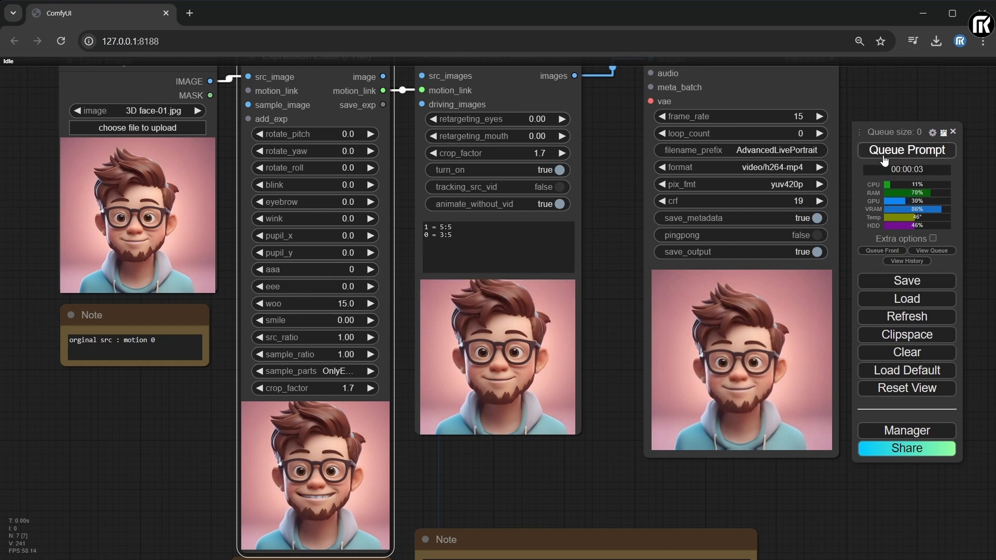
Render the face with woo at 15, then with only smile at 1.30.
{"action": "left_click", "coordinate": [905, 150]}
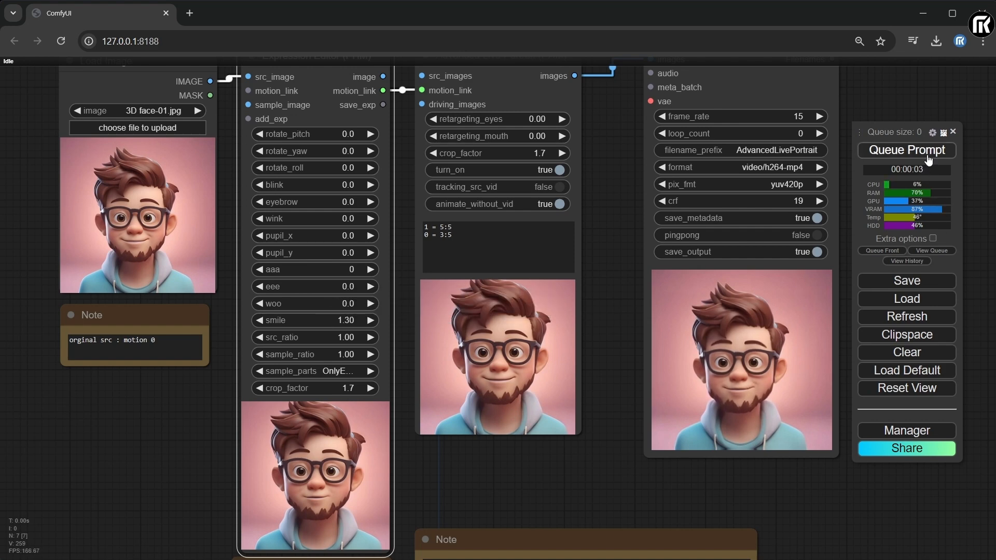
{"action": "left_click", "coordinate": [907, 149]}
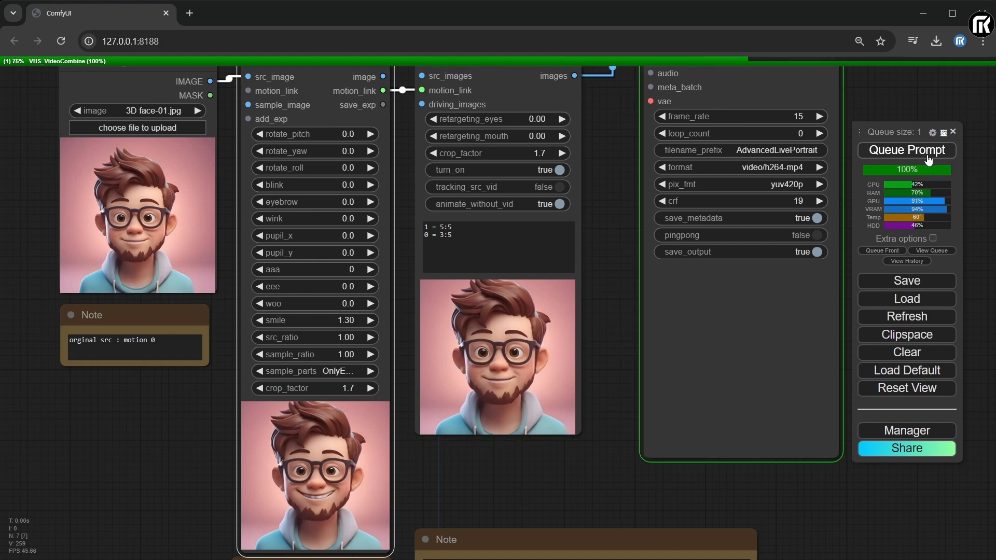
{"action": "left_click", "coordinate": [905, 150]}
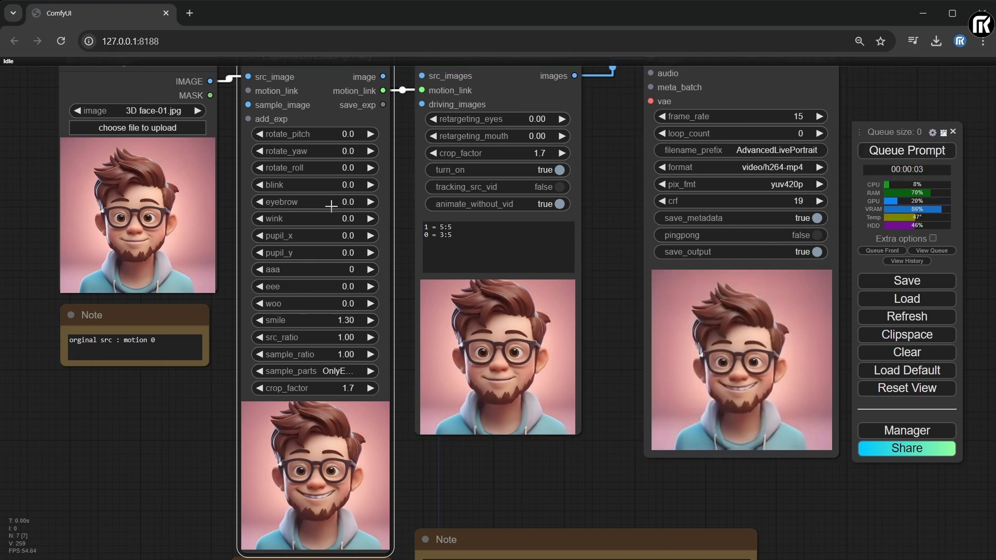
Render with eyebrow raised to 15, then test a rotate_roll value.
{"action": "left_click", "coordinate": [907, 150]}
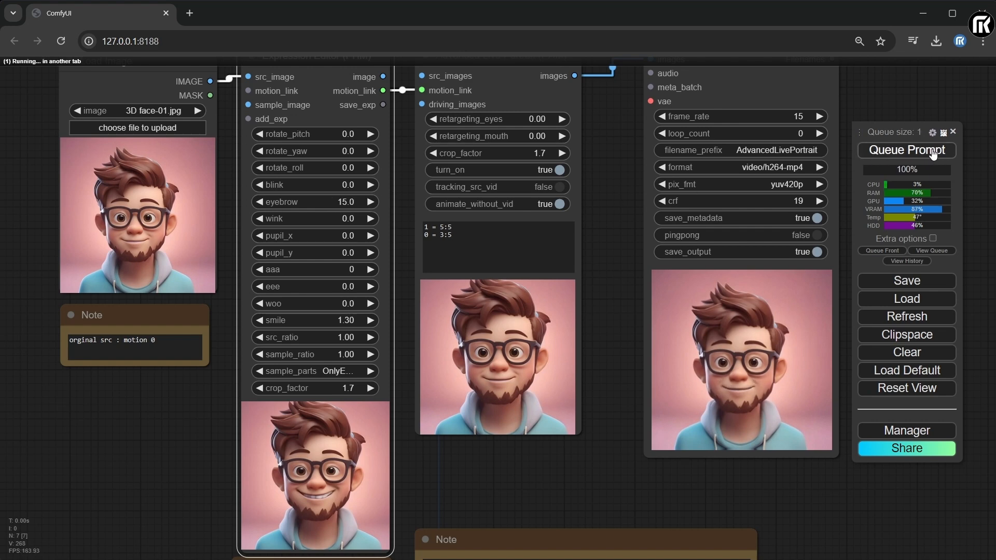
{"action": "left_click", "coordinate": [906, 150]}
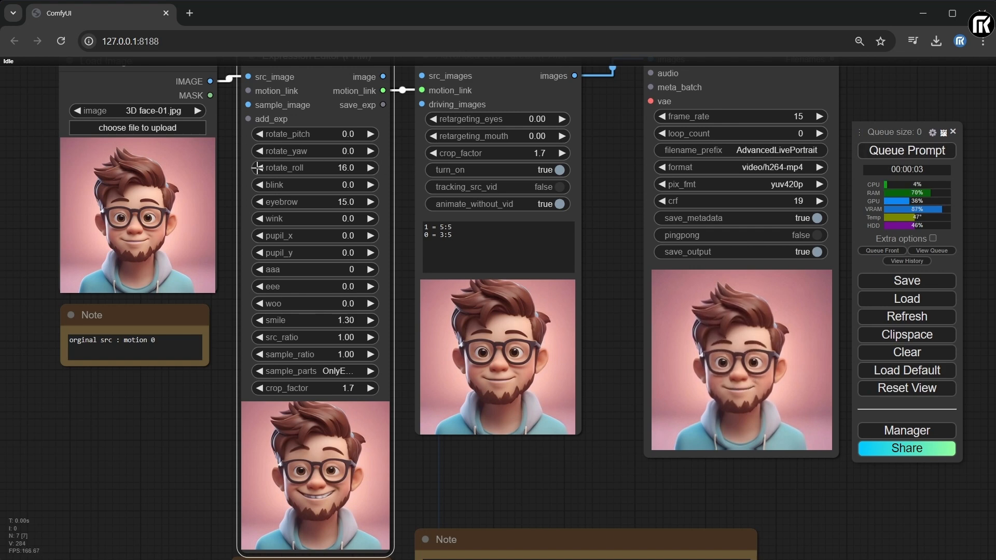
{"action": "left_click_drag", "start_coordinate": [312, 168], "coordinate": [283, 168]}
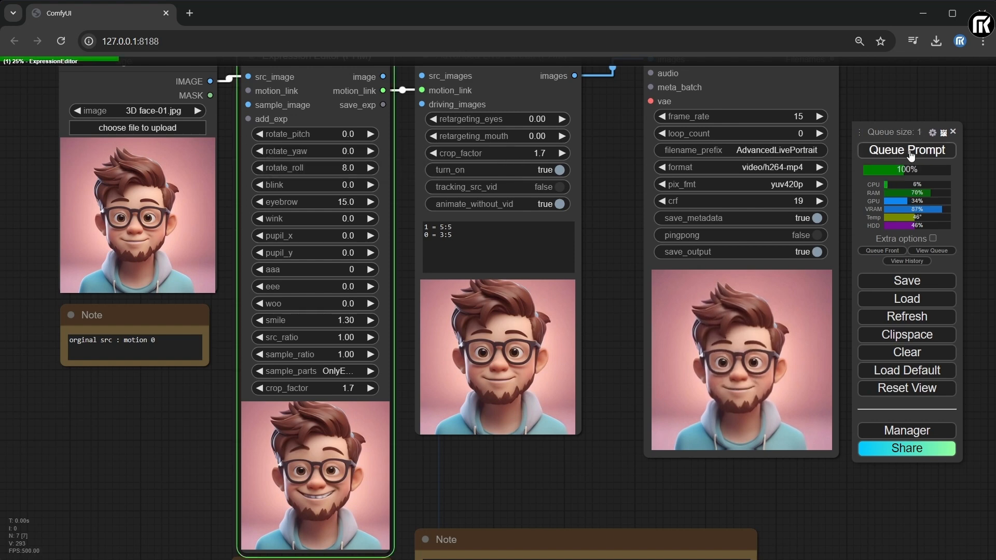
{"action": "left_click", "coordinate": [907, 151]}
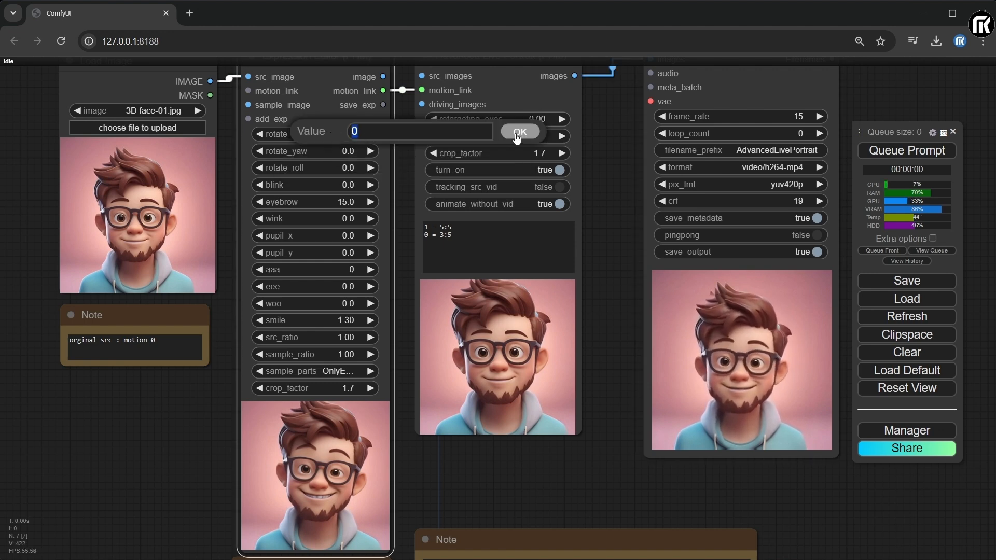
Reset roll to 0, set rotate_pitch to 12 and re-render the face.
{"action": "left_click", "coordinate": [519, 132]}
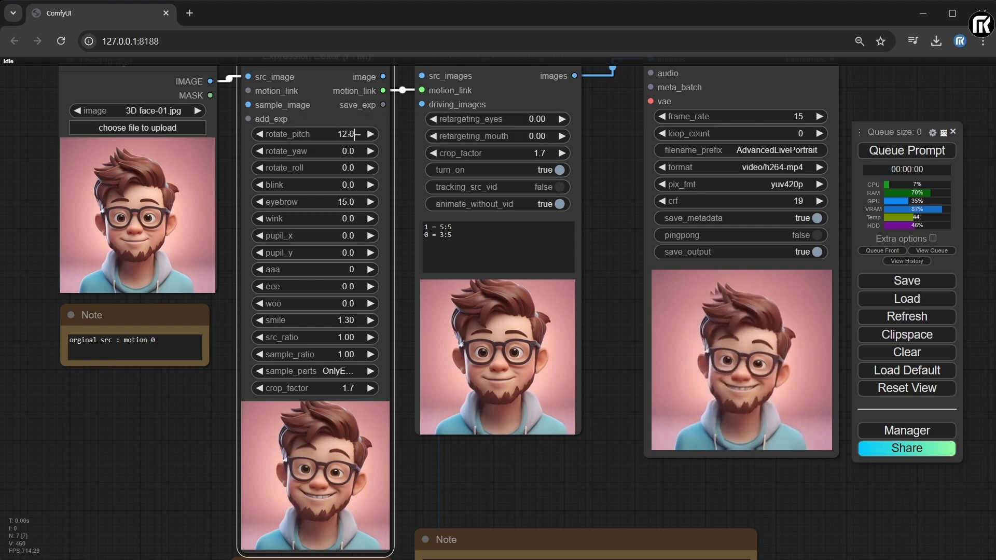
{"action": "left_click", "coordinate": [907, 151]}
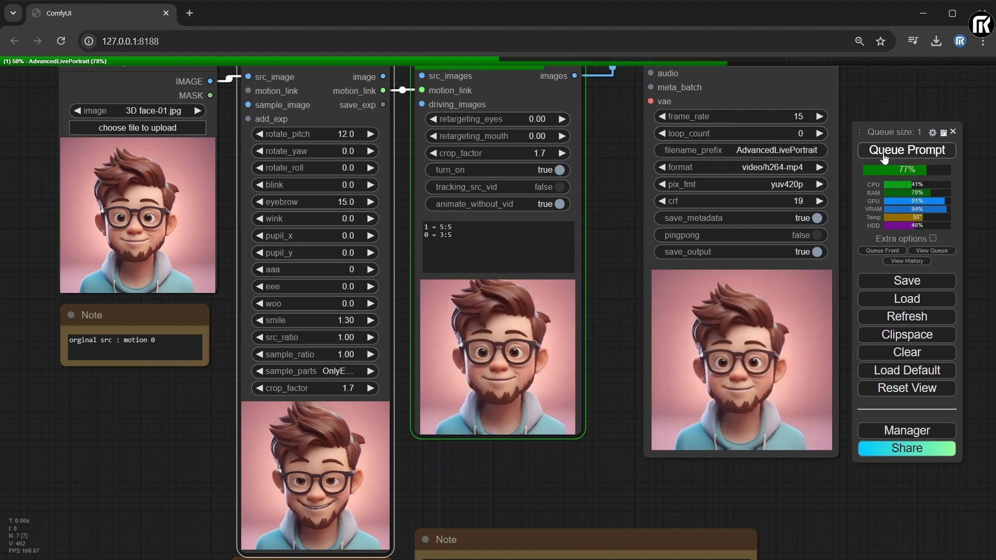
{"action": "left_click", "coordinate": [907, 149]}
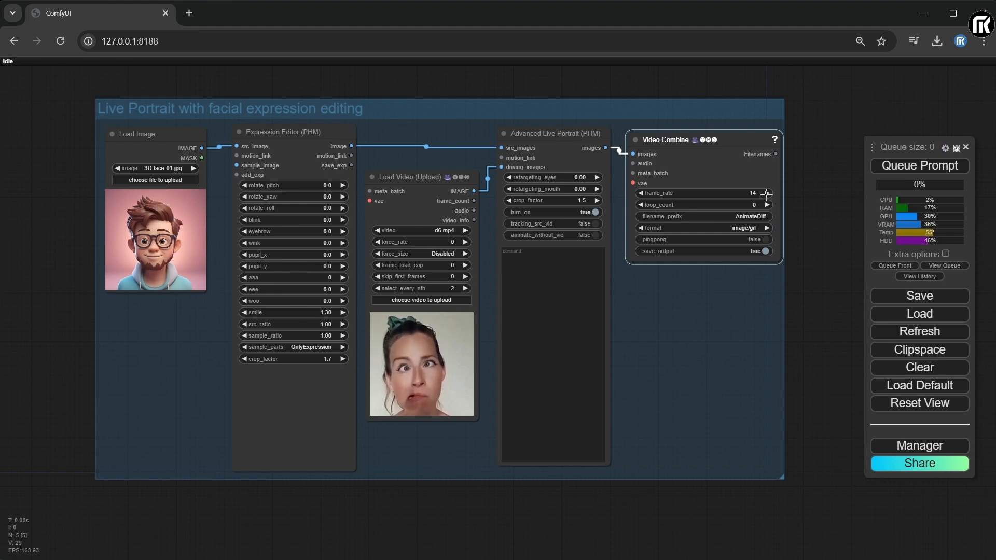
{"action": "left_click", "coordinate": [766, 191]}
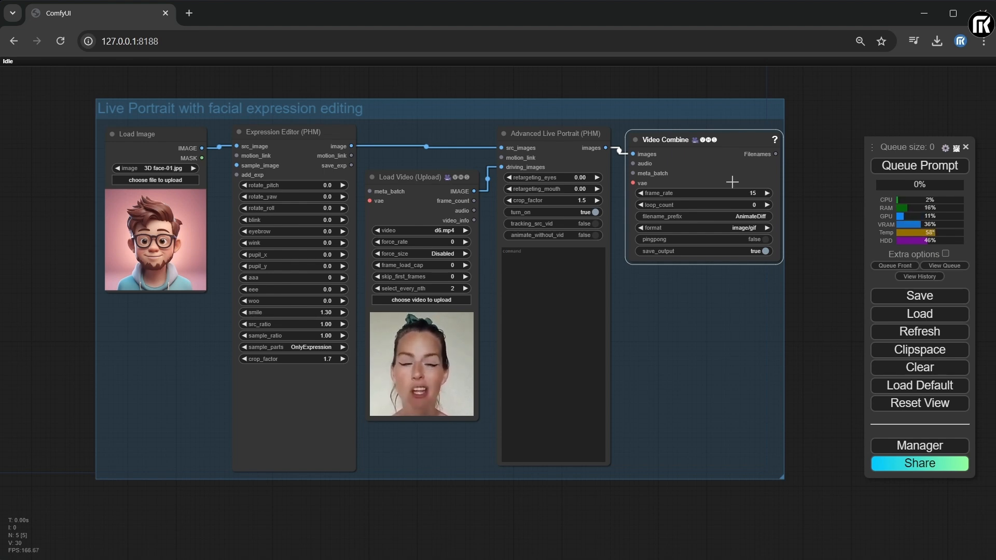
{"action": "left_click", "coordinate": [918, 165]}
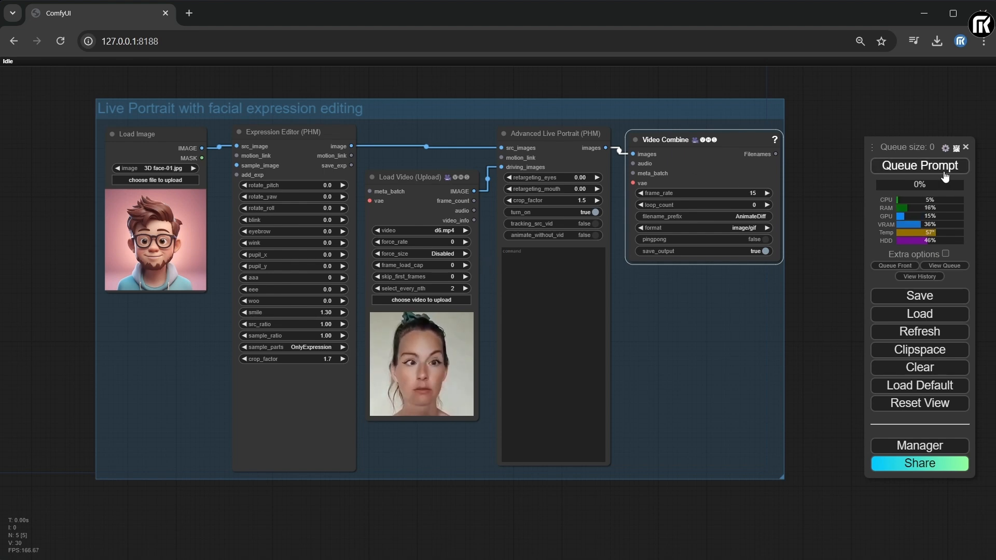
{"action": "left_click", "coordinate": [918, 165]}
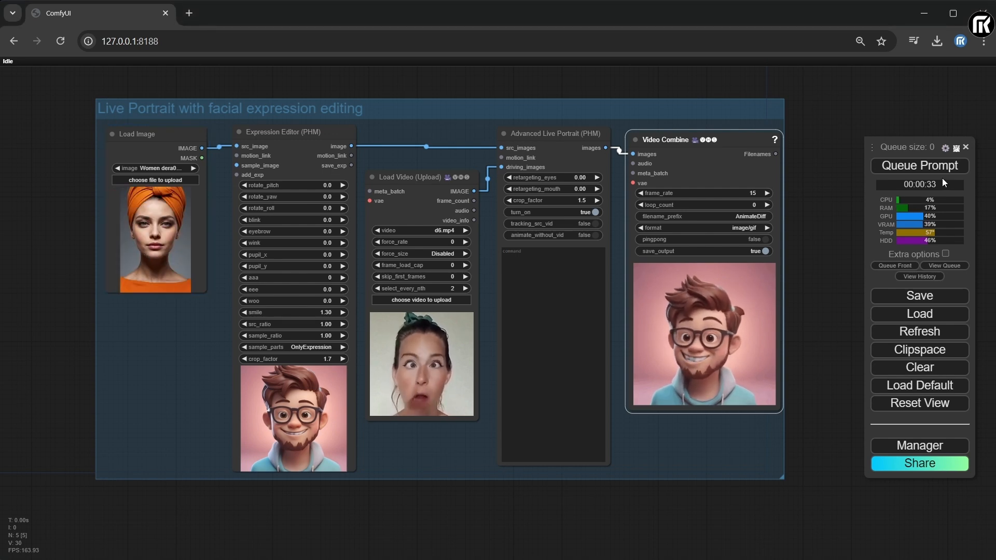
Set the Video Combine output format to video/h264-mp4.
{"action": "left_click", "coordinate": [918, 165]}
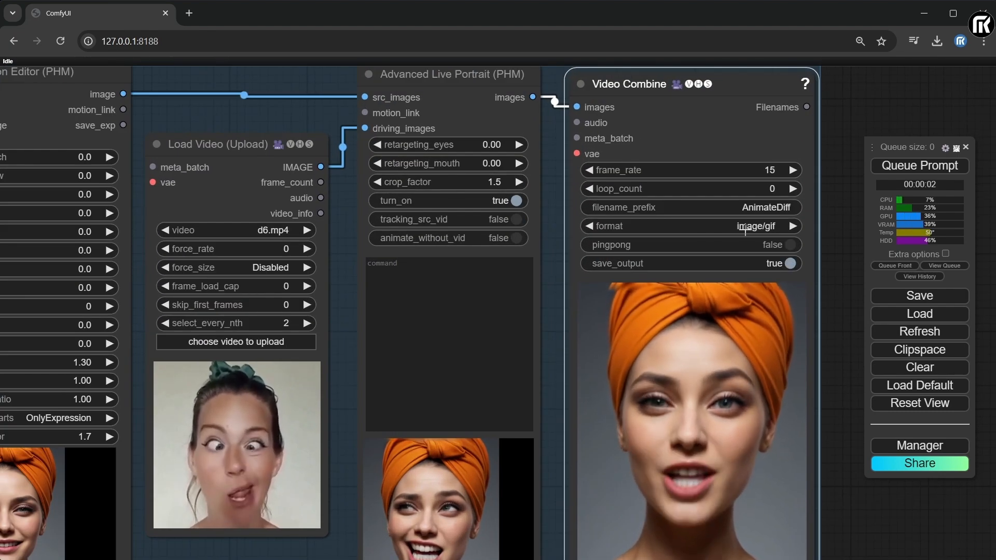
{"action": "left_click", "coordinate": [691, 226]}
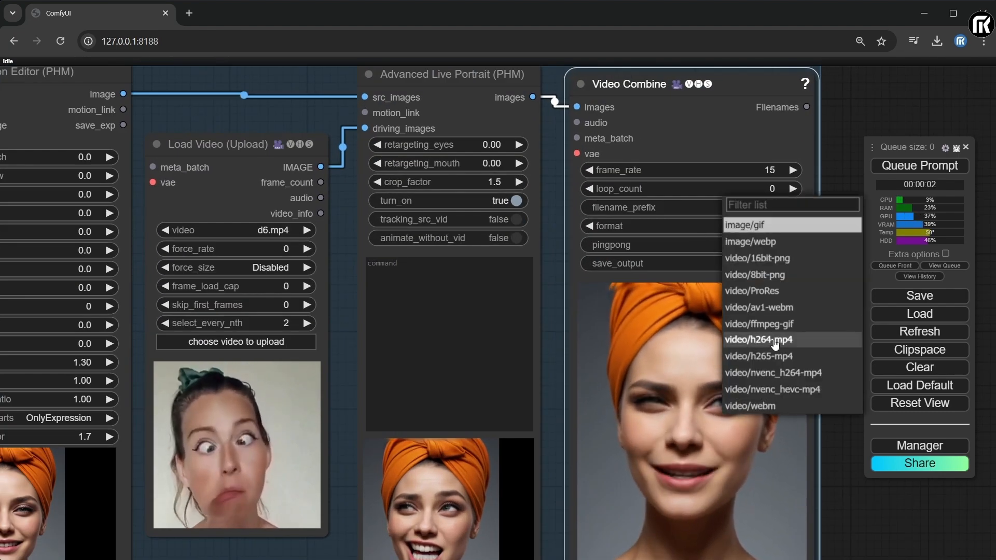
{"action": "left_click", "coordinate": [758, 340]}
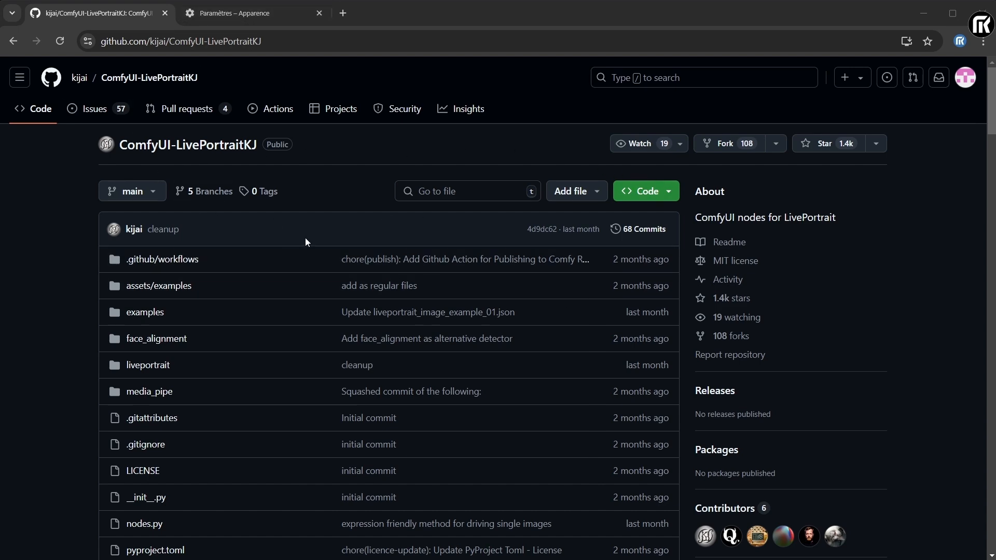
{"action": "scroll", "scroll_direction": "down", "scroll_amount": 3}
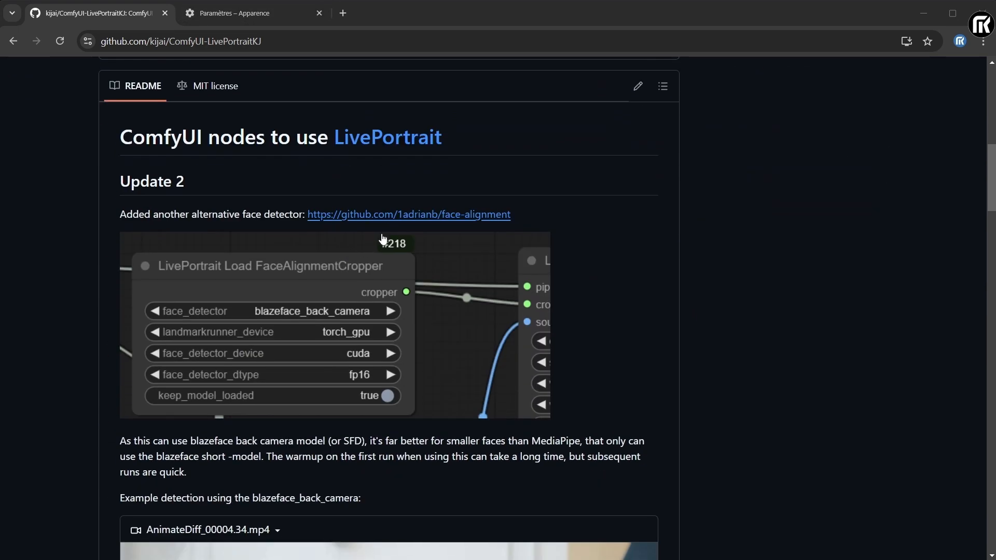
{"action": "scroll", "scroll_direction": "down", "scroll_amount": 3}
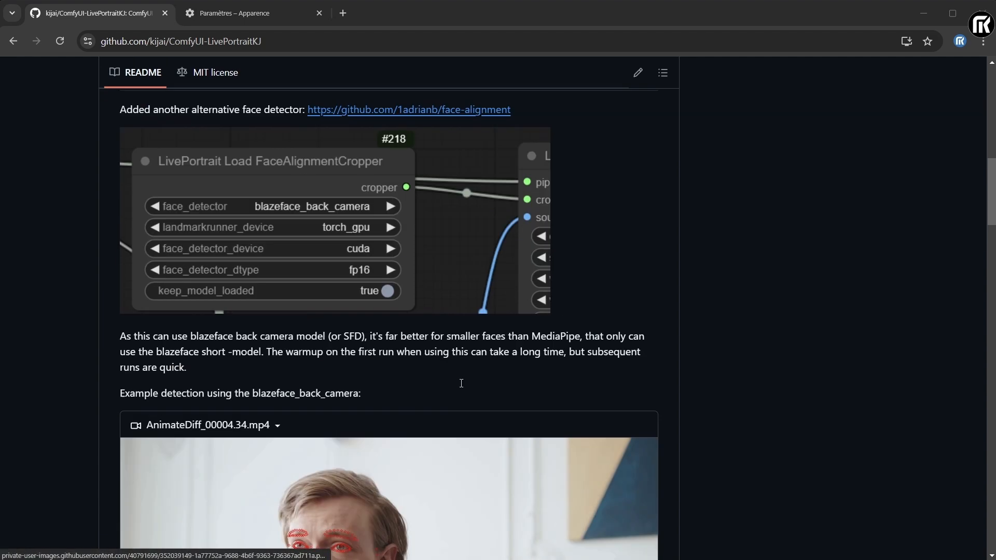
{"action": "scroll", "scroll_direction": "down", "scroll_amount": 3}
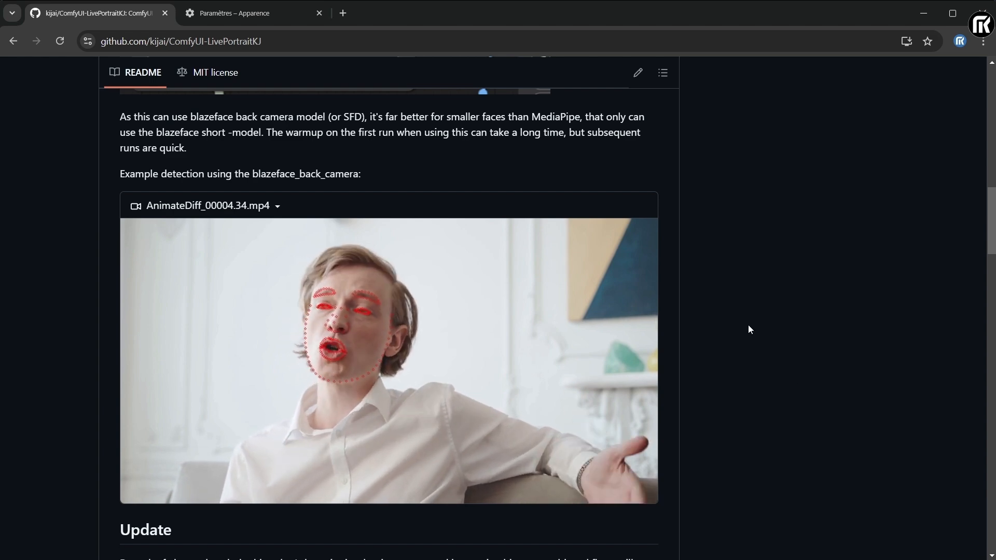
{"action": "scroll", "scroll_direction": "down", "scroll_amount": 3}
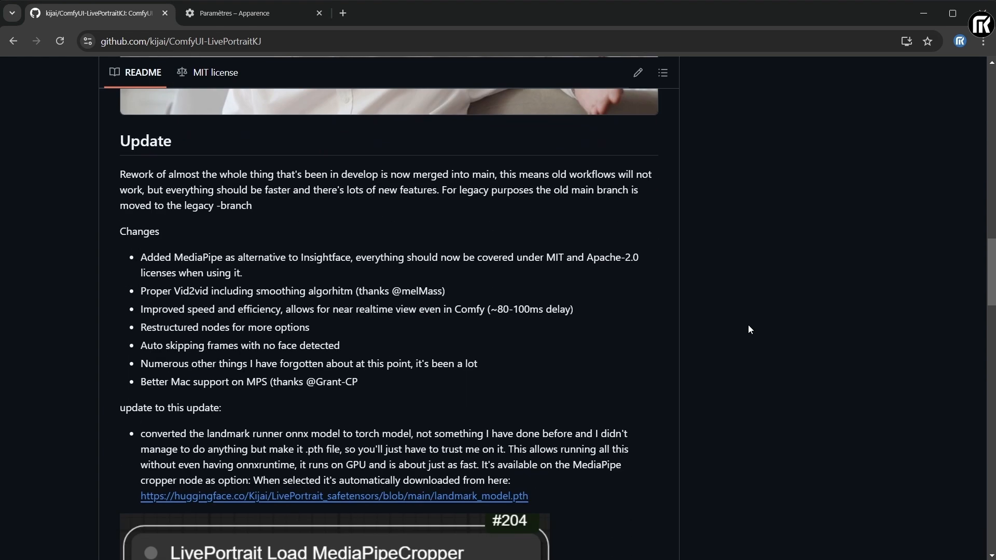
{"action": "scroll", "scroll_direction": "down", "scroll_amount": 3}
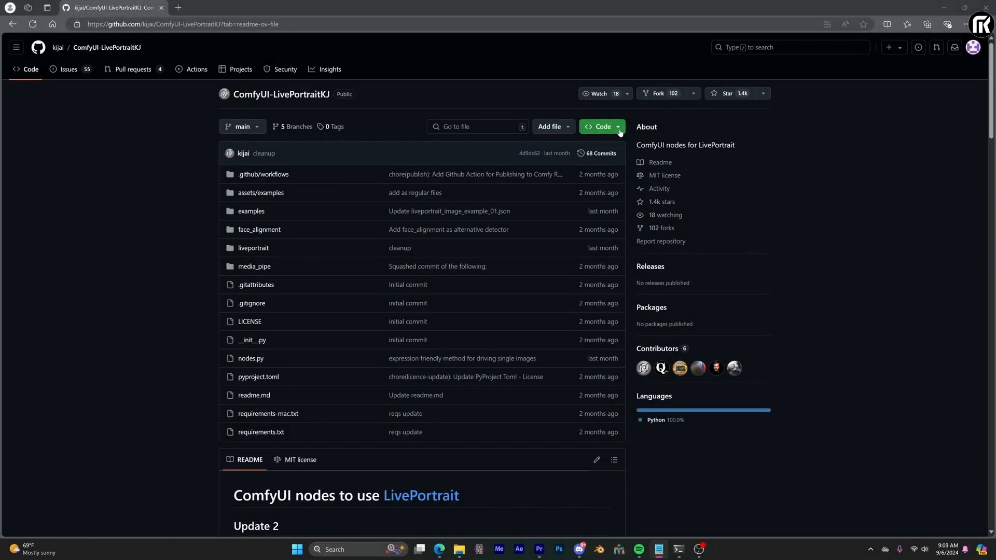
Launch cmd from the custom_nodes folder's address bar.
{"action": "left_click", "coordinate": [600, 126]}
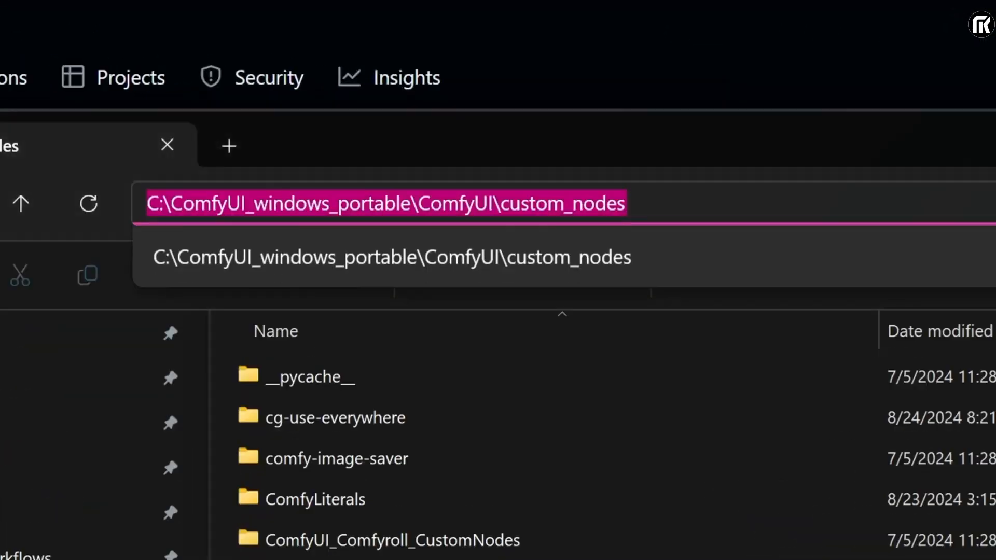
{"action": "type", "text": "cmd"}
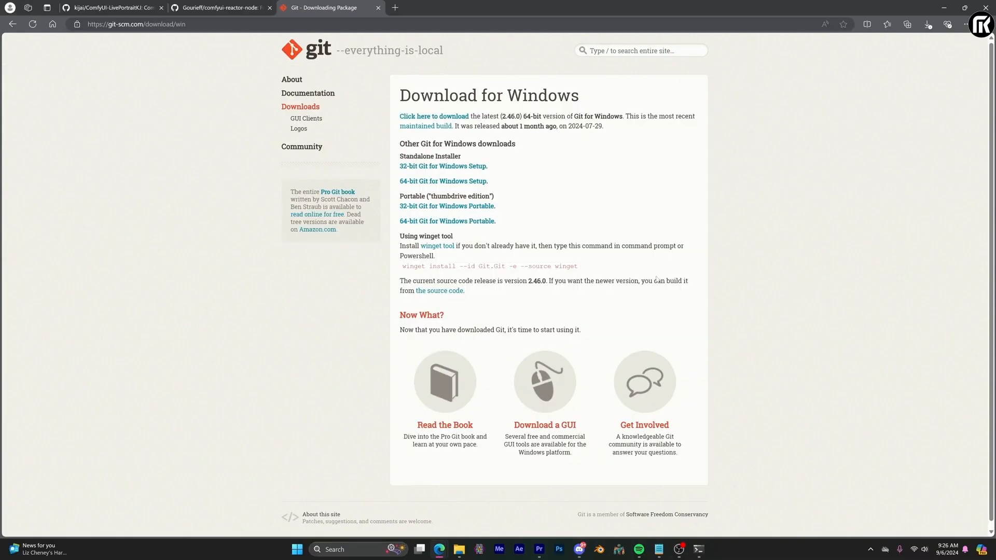
{"action": "mouse_move", "coordinate": [558, 235]}
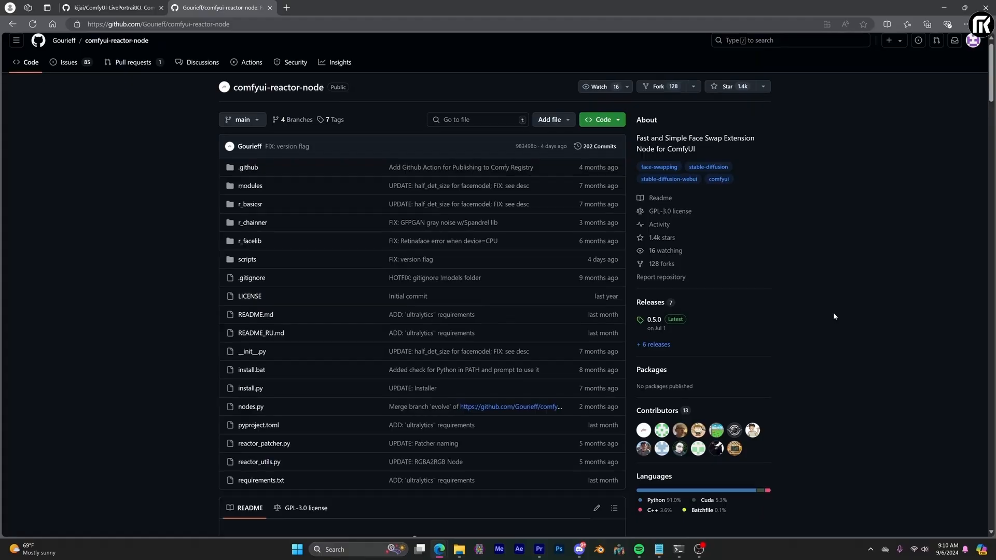
Open cmd in ComfyUI_windows_portable and enter python_embeded\python.exe -m pip install -U pip.
{"action": "scroll", "scroll_direction": "down", "scroll_amount": 3}
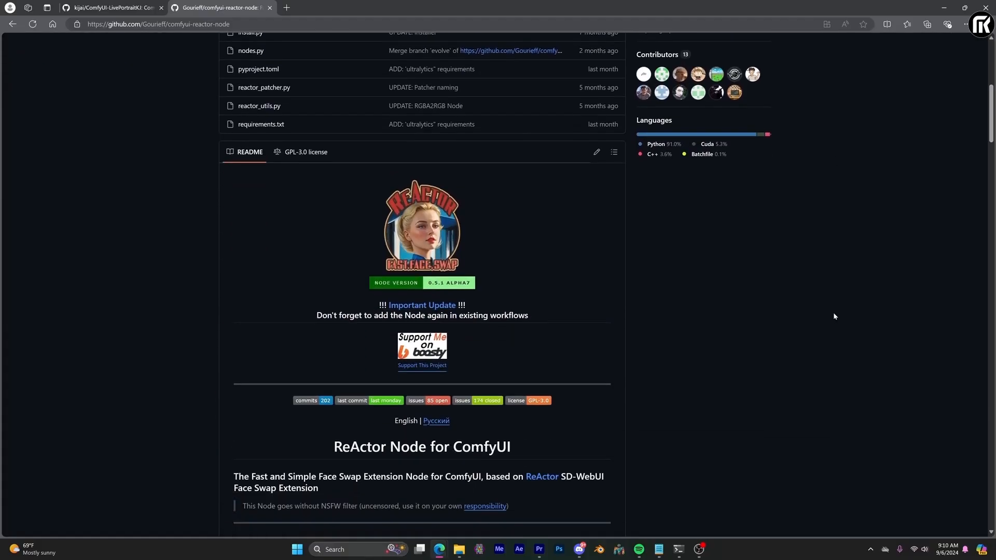
{"action": "scroll", "scroll_direction": "down", "scroll_amount": 3}
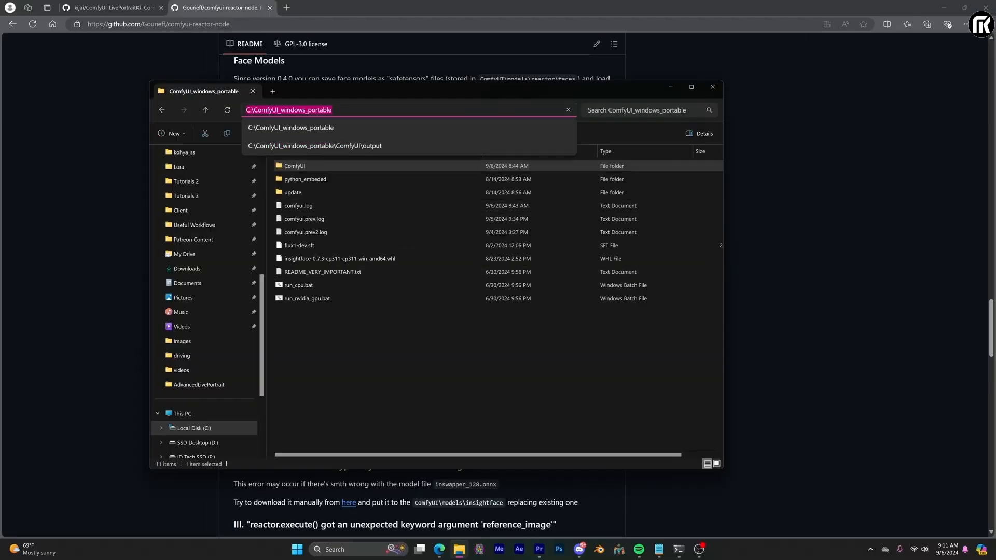
{"action": "type", "text": "cmd"}
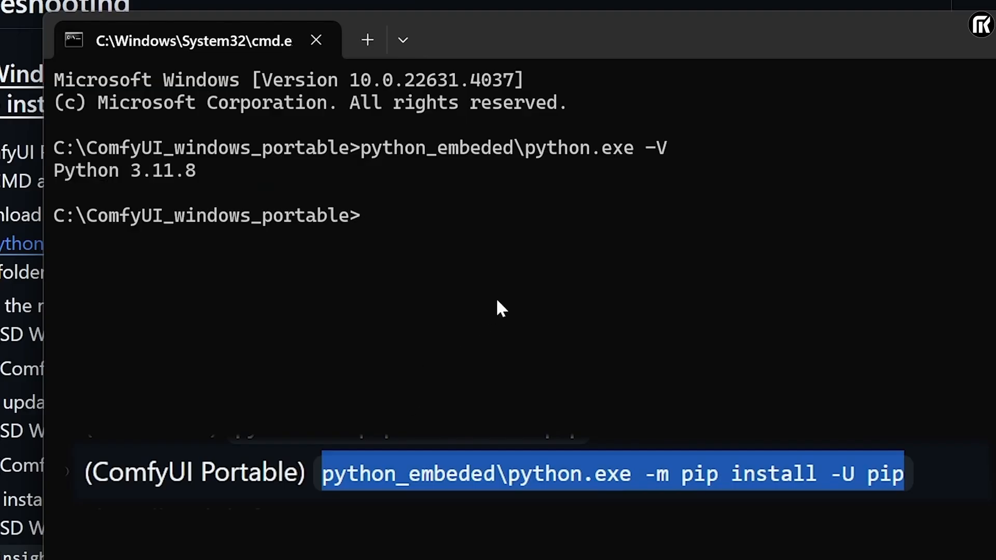
{"action": "type", "text": "python_embeded\\python.exe -m pip install -U pip"}
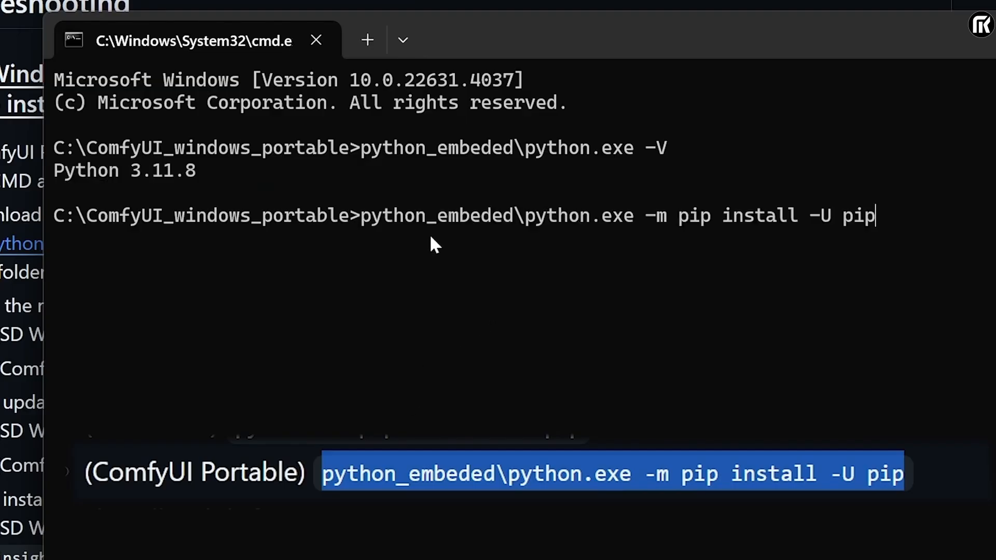
{"action": "mouse_move", "coordinate": [679, 327]}
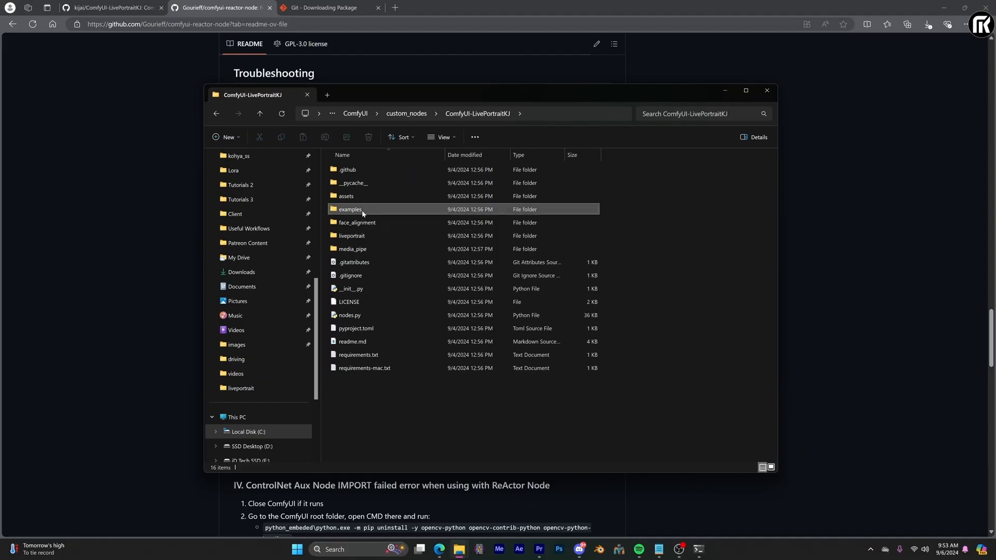
Browse into assets/examples/driving inside the ComfyUI-LivePortraitKJ folder.
{"action": "double_click", "coordinate": [350, 209]}
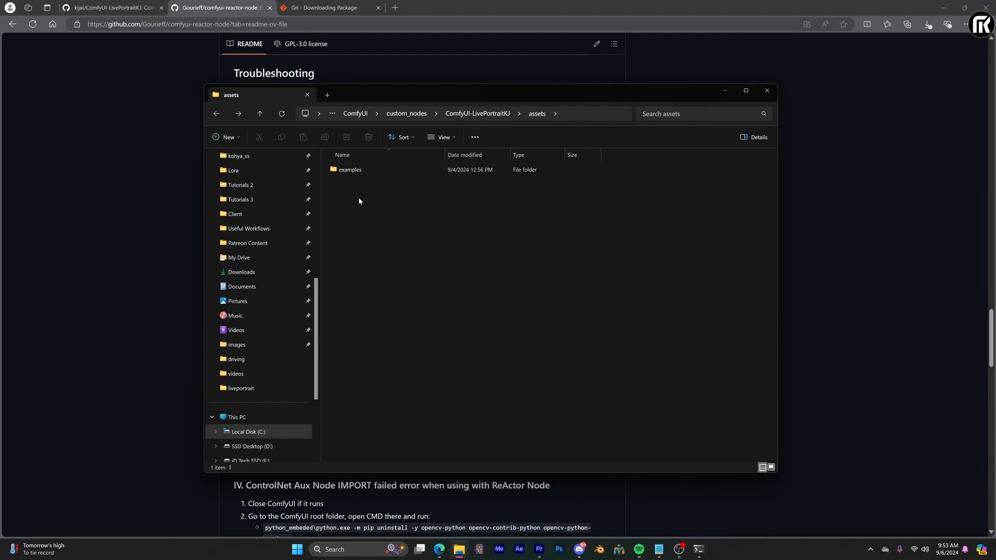
{"action": "double_click", "coordinate": [350, 169]}
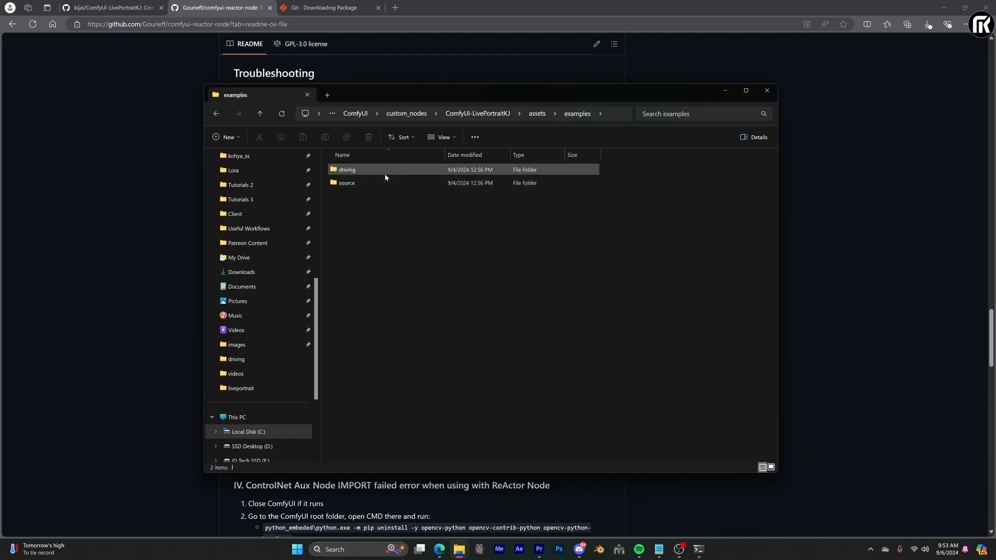
{"action": "double_click", "coordinate": [347, 169]}
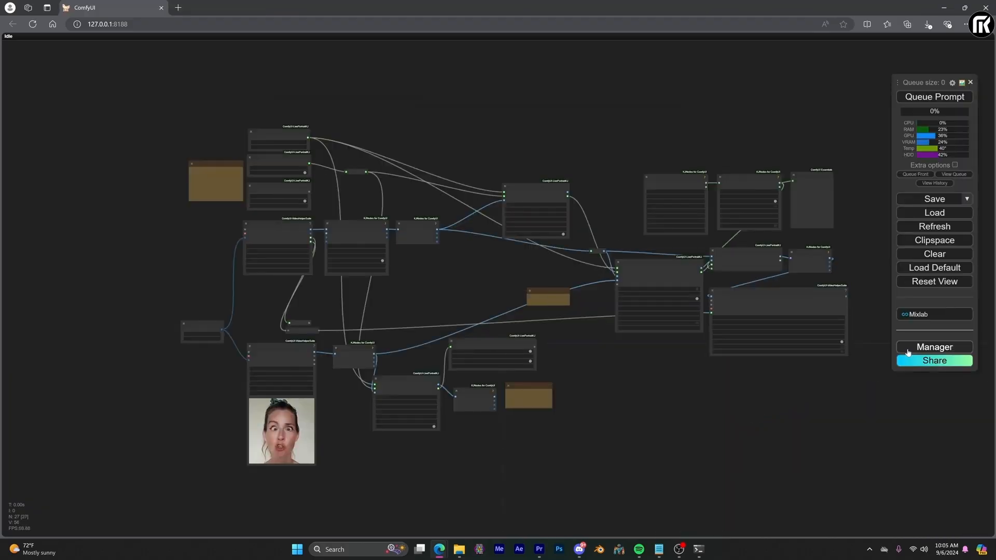
{"action": "mouse_move", "coordinate": [859, 401]}
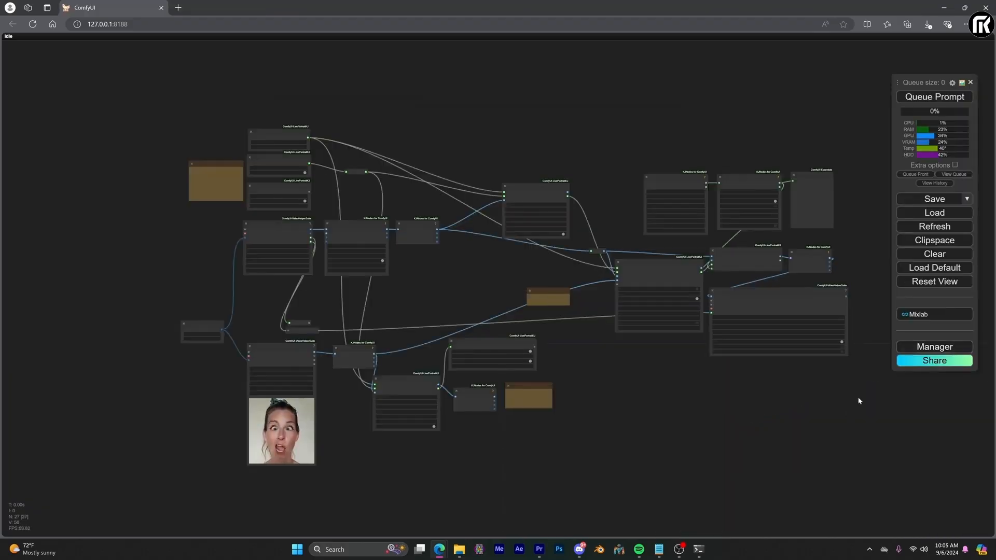
Run Install Missing Custom Nodes from the Manager, which reports none missing.
{"action": "left_click", "coordinate": [935, 347]}
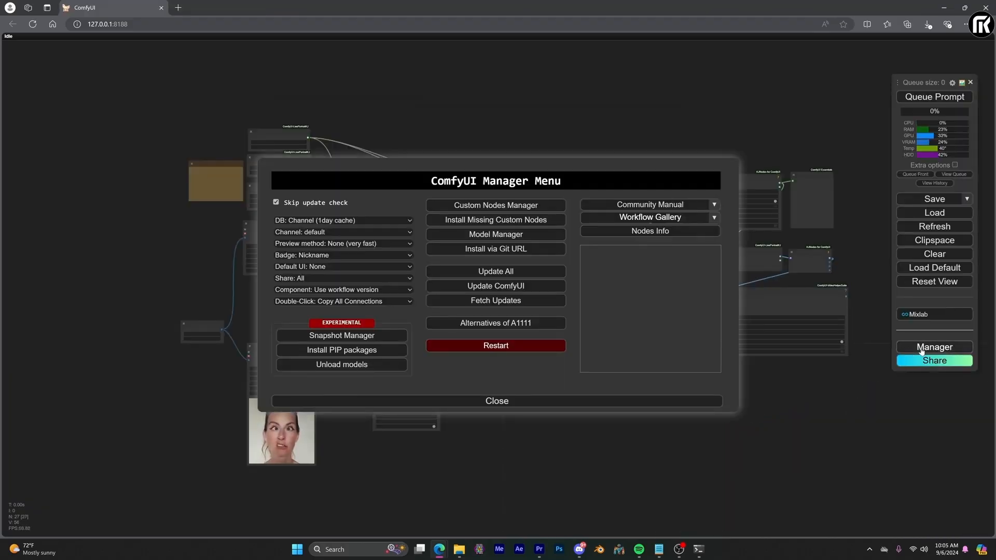
{"action": "left_click", "coordinate": [496, 219]}
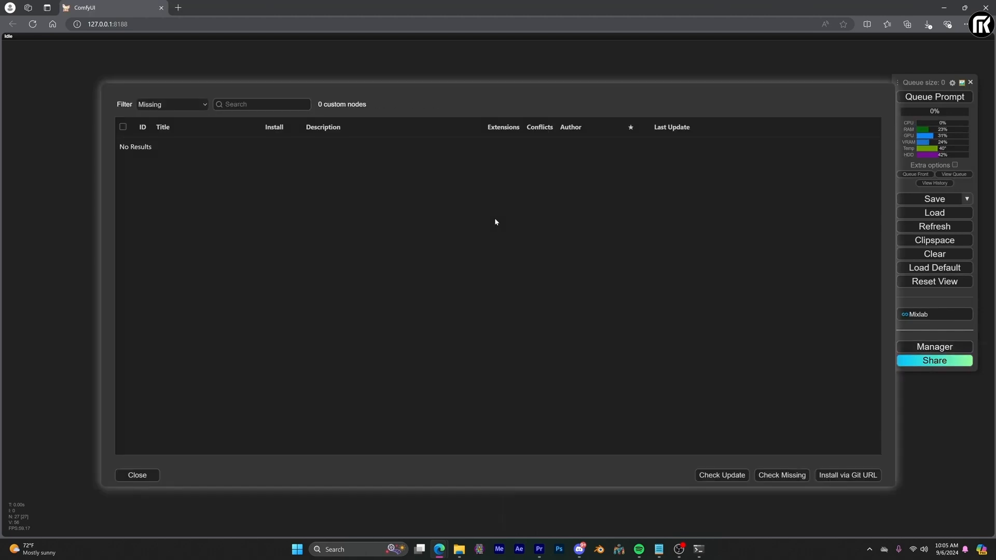
{"action": "mouse_move", "coordinate": [179, 437]}
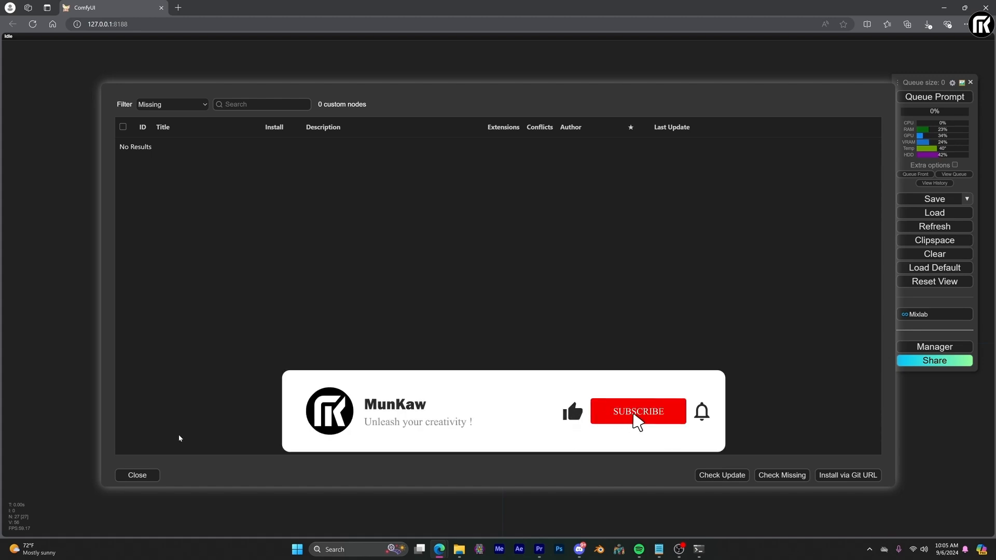
{"action": "left_click", "coordinate": [639, 411]}
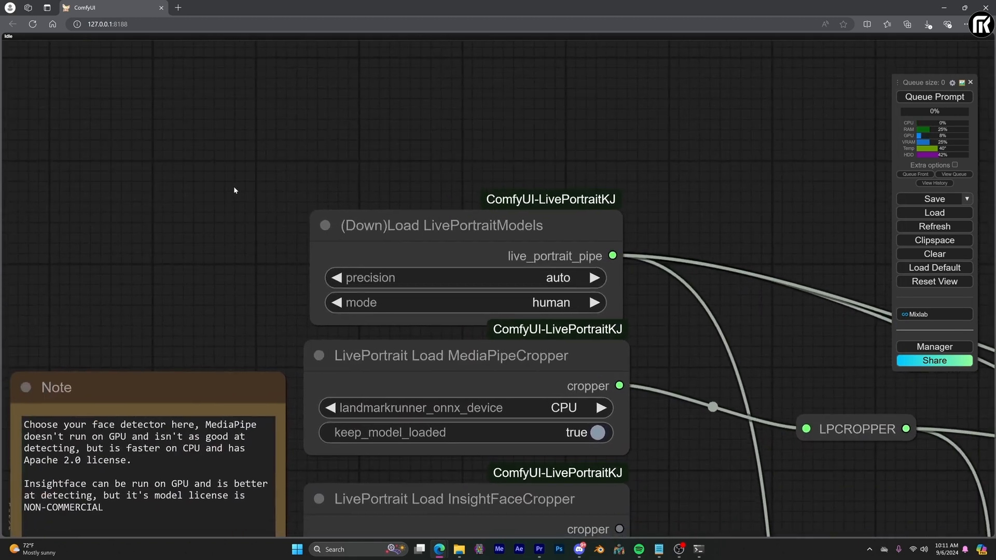
{"action": "mouse_move", "coordinate": [456, 335]}
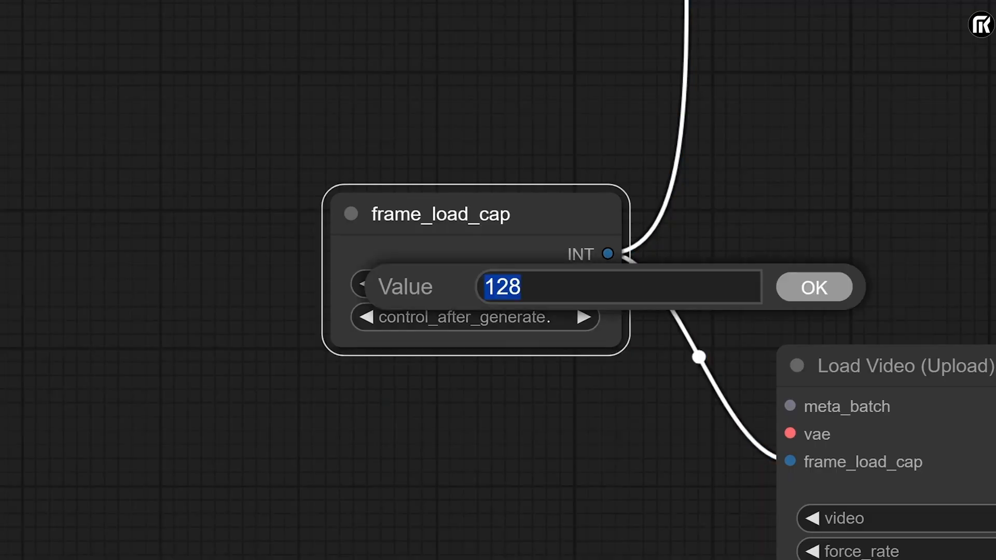
Set frame_load_cap to 128 for the driving video loader.
{"action": "left_click", "coordinate": [815, 287]}
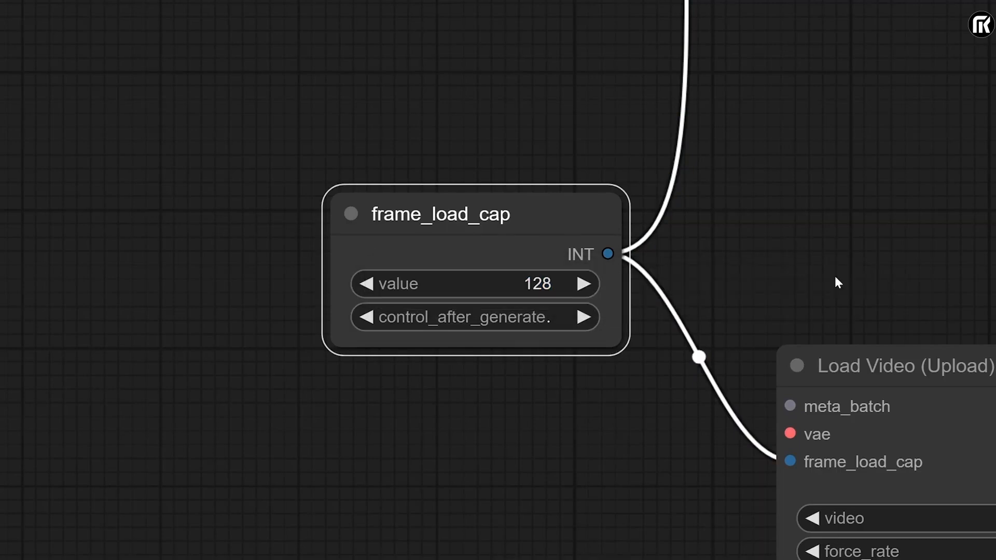